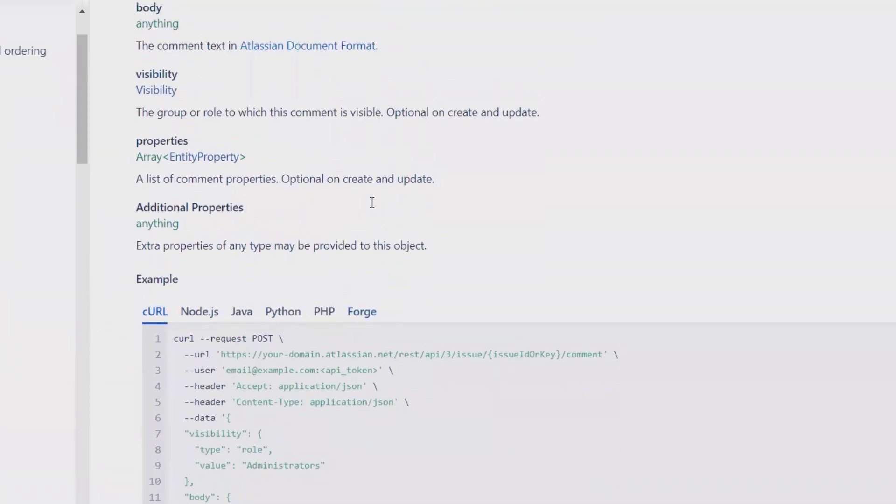
# Scroll through the add-comment body parameters and cURL example in the Jira REST docs.
pyautogui.scroll(3)
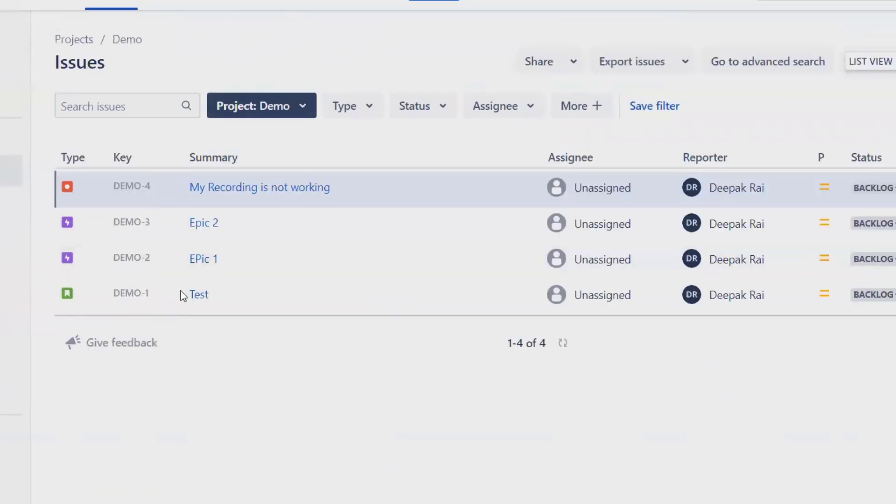
pyautogui.moveTo(131, 186)
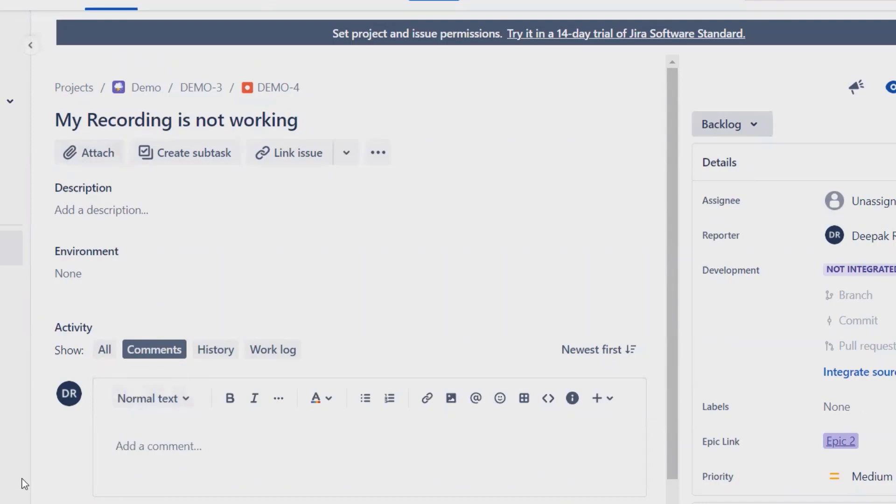
# Scroll down DEMO-4 'My Recording is not working' to its empty Comments activity.
pyautogui.scroll(-3)
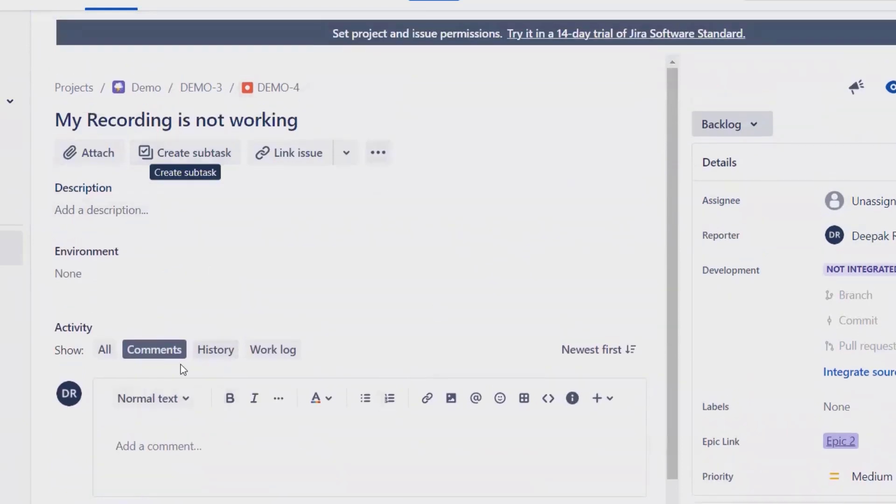
pyautogui.moveTo(196, 443)
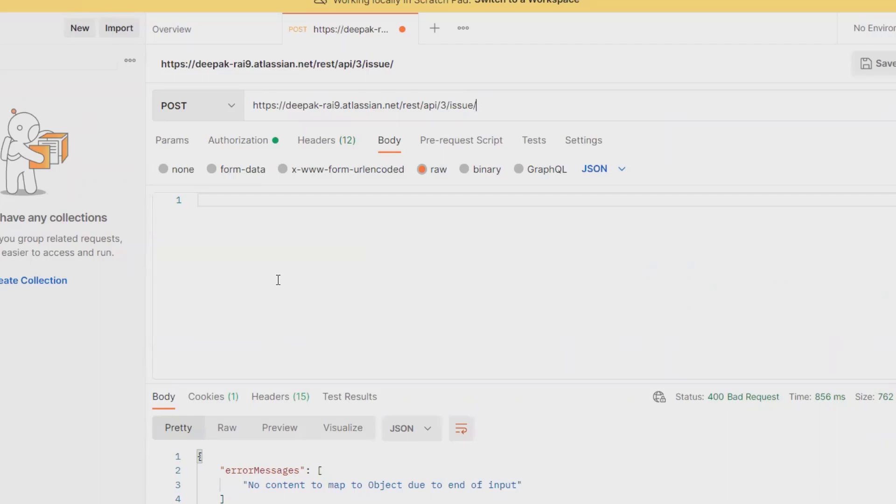
pyautogui.moveTo(257, 98)
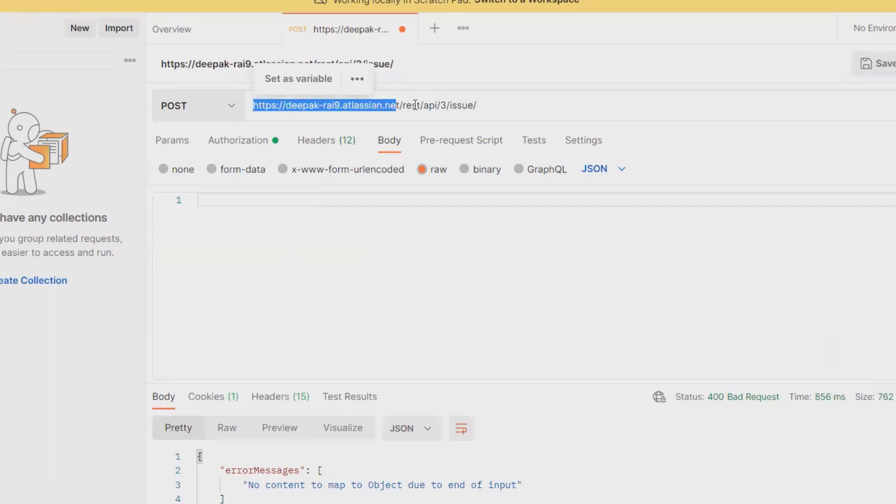
# Extend the request URL to end in /issue/DEMO-4/comment.
pyautogui.click(489, 105)
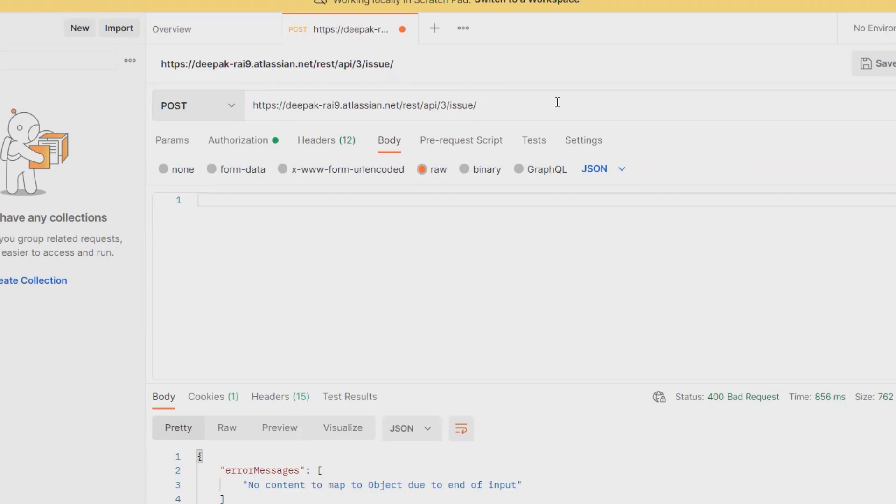
pyautogui.click(477, 106)
pyautogui.write('DE')
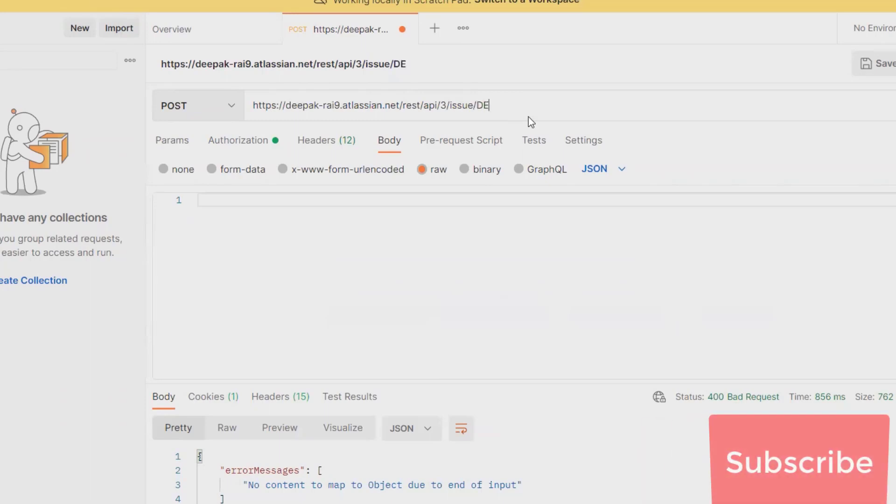
pyautogui.write('MO')
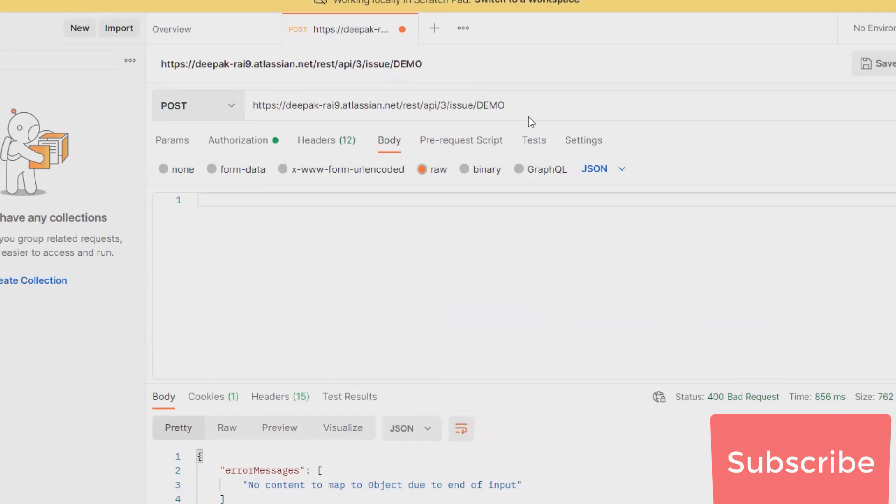
pyautogui.write('-4')
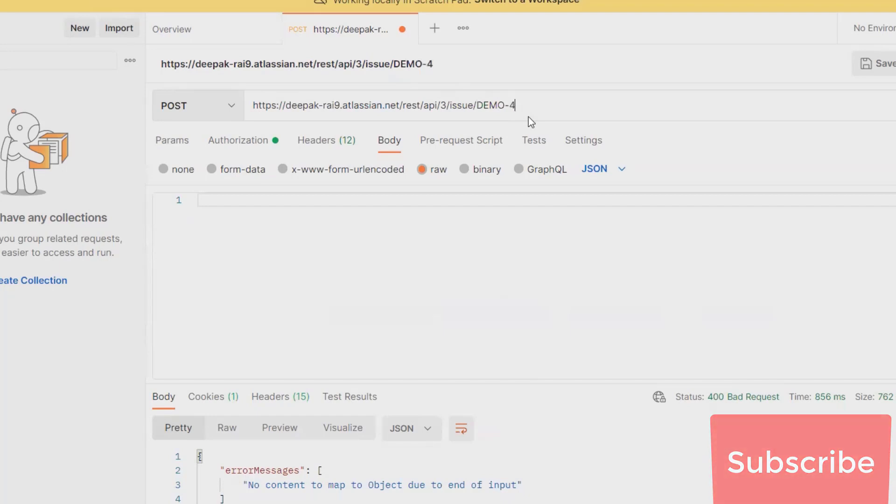
pyautogui.write('/co')
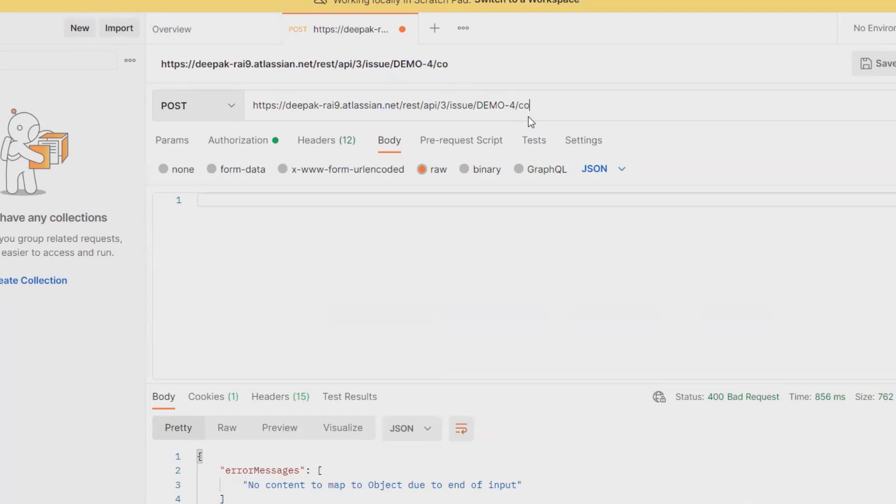
pyautogui.write('mment')
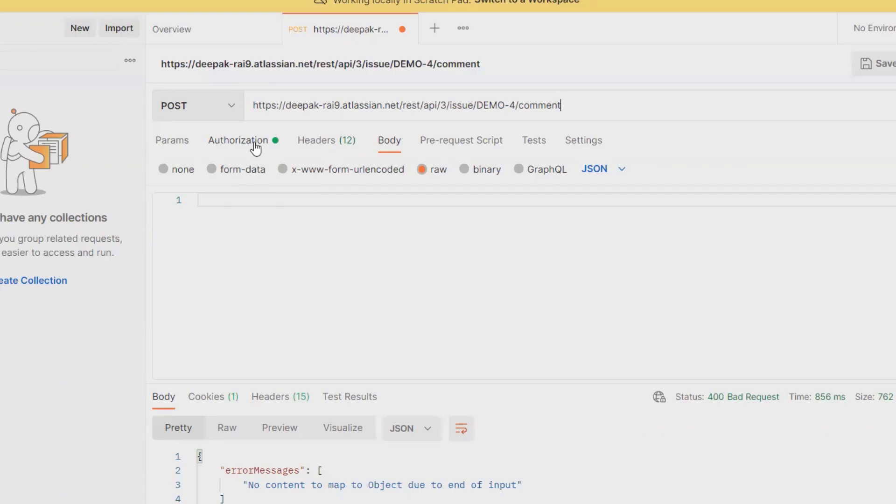
pyautogui.moveTo(292, 147)
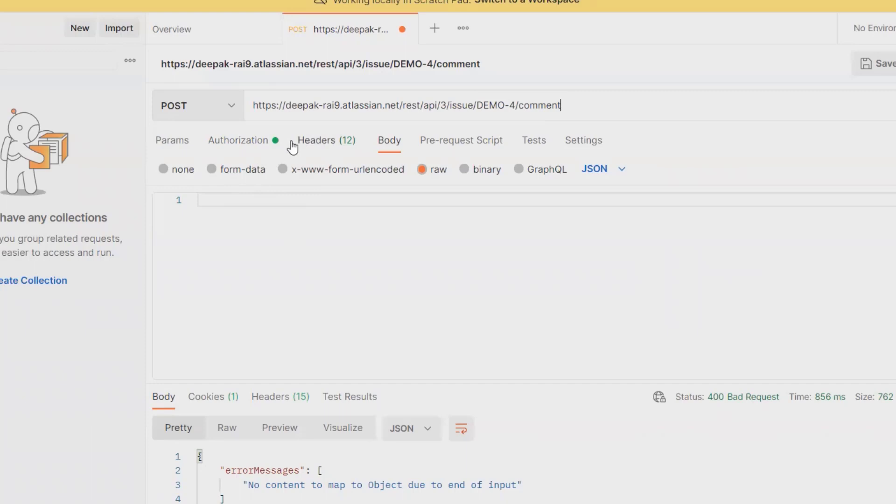
pyautogui.moveTo(321, 164)
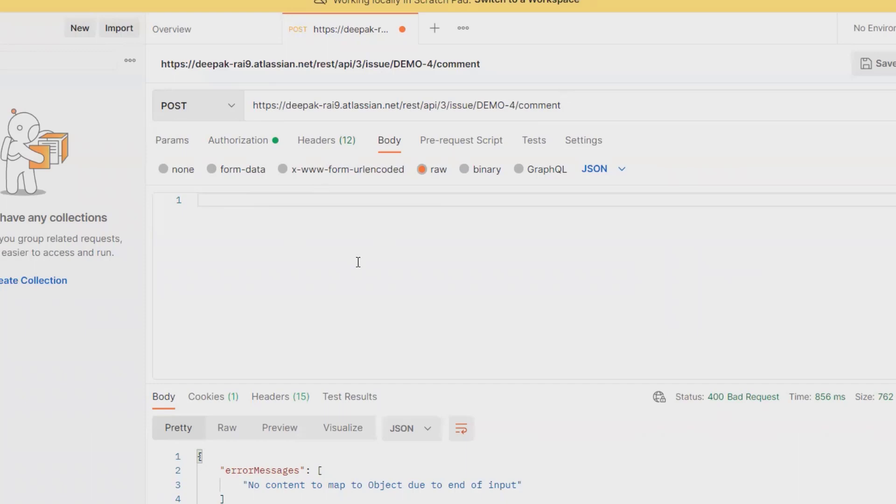
pyautogui.moveTo(320, 152)
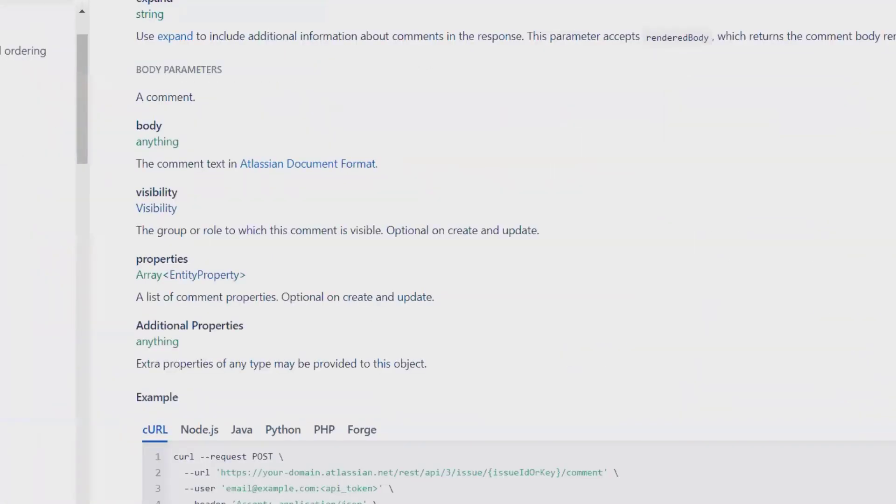
# Select the "body" object (lines 11–26) of the add-comment cURL example for copying.
pyautogui.scroll(-3)
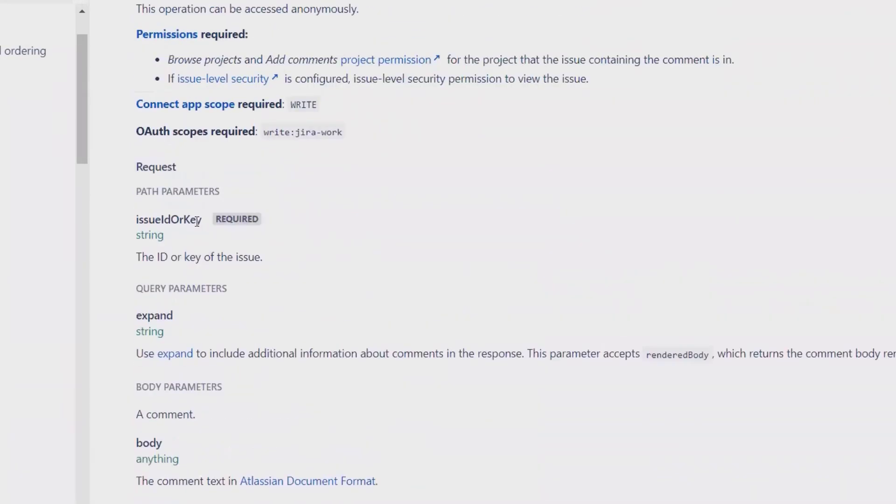
pyautogui.scroll(3)
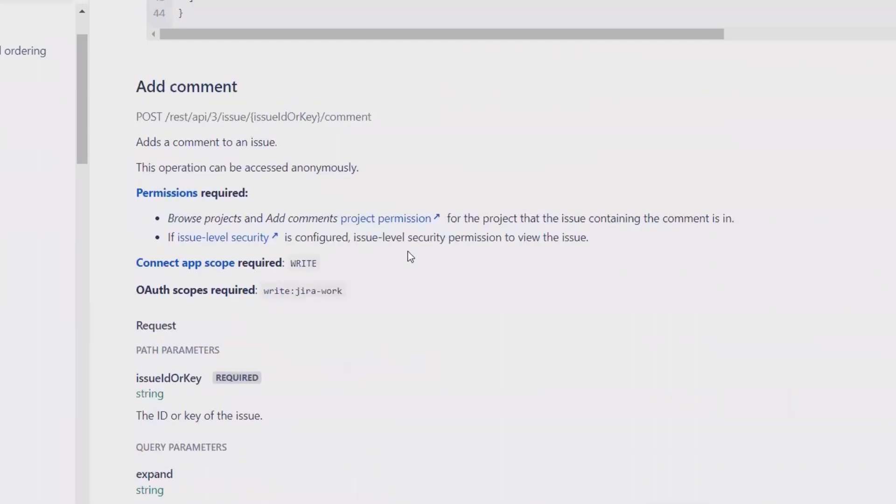
pyautogui.scroll(-3)
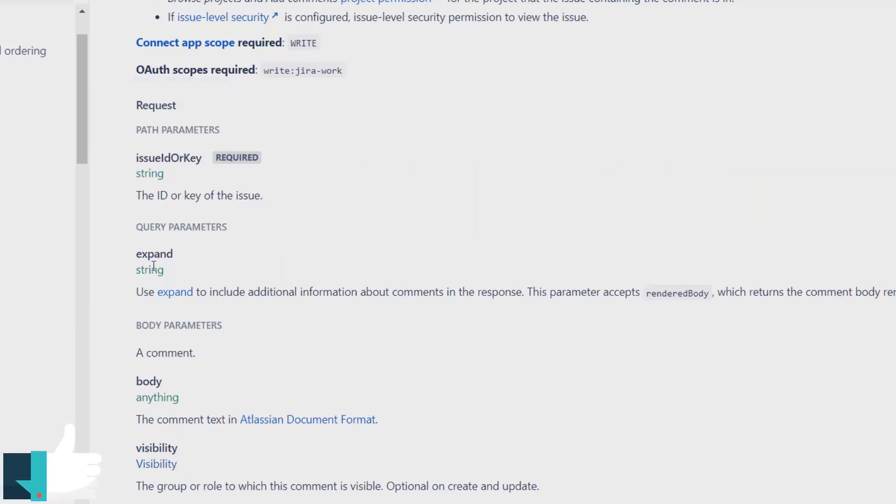
pyautogui.moveTo(310, 306)
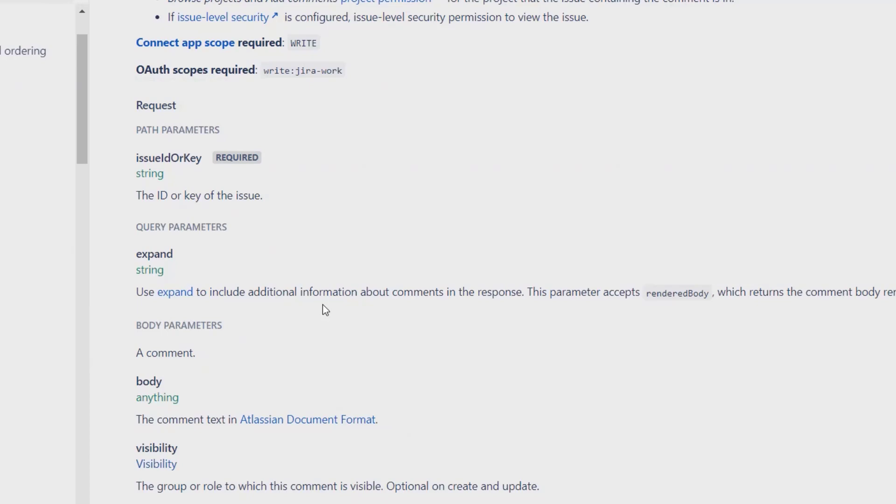
pyautogui.moveTo(533, 321)
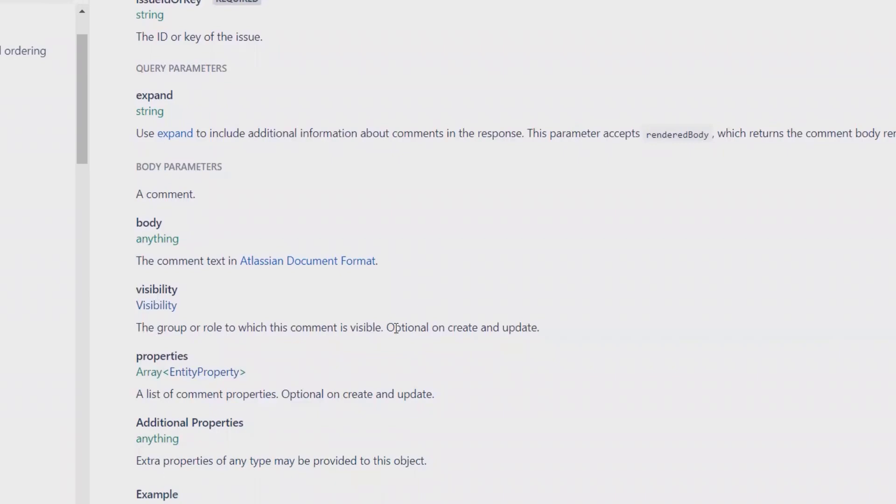
pyautogui.scroll(-3)
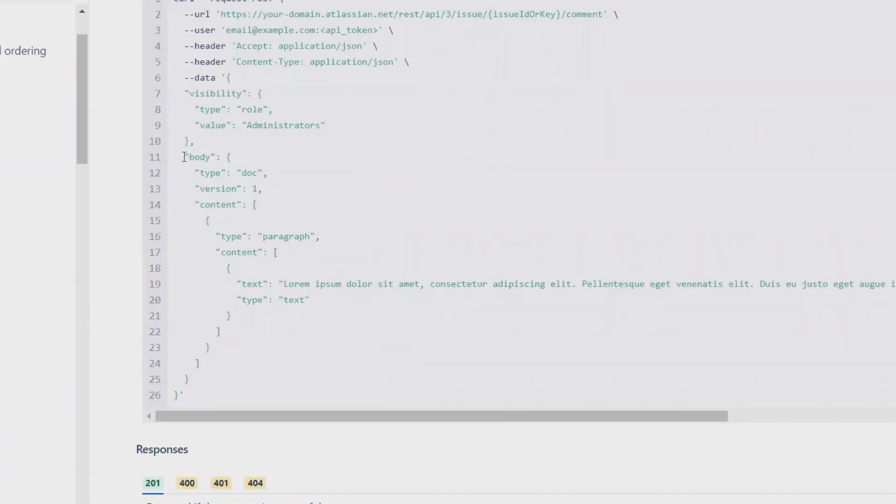
pyautogui.moveTo(184, 156); pyautogui.dragTo(228, 316)
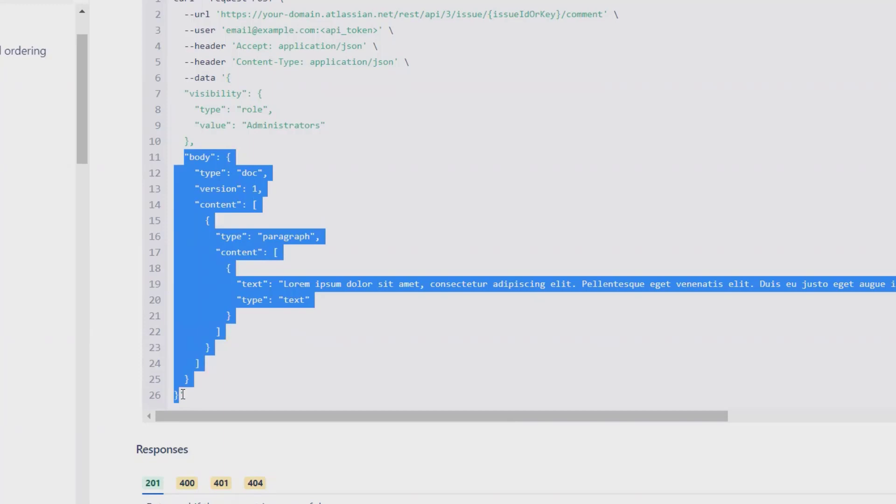
pyautogui.moveTo(231, 168)
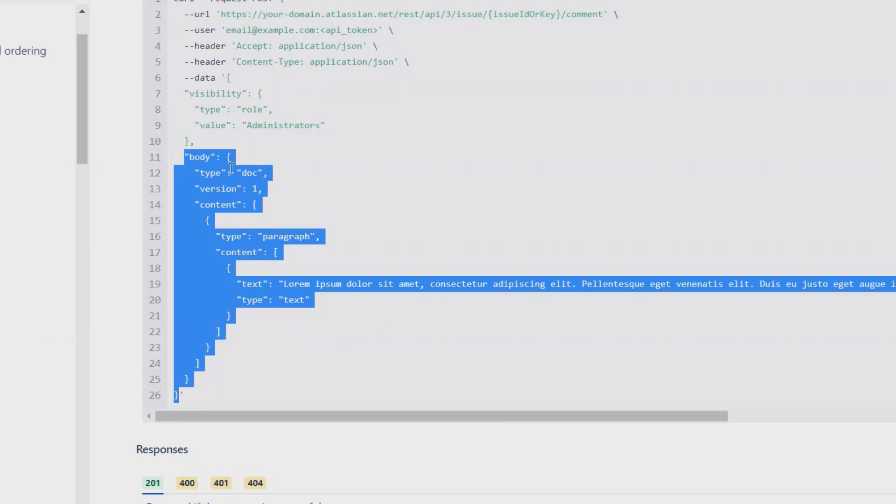
pyautogui.moveTo(541, 317)
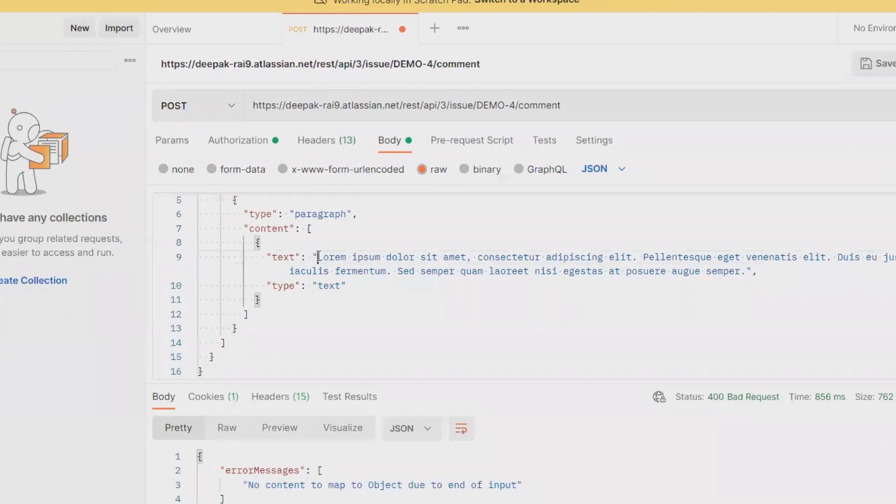
# Replace the Lorem ipsum text value with 'This is sample demo comment'.
pyautogui.moveTo(319, 257); pyautogui.dragTo(746, 271)
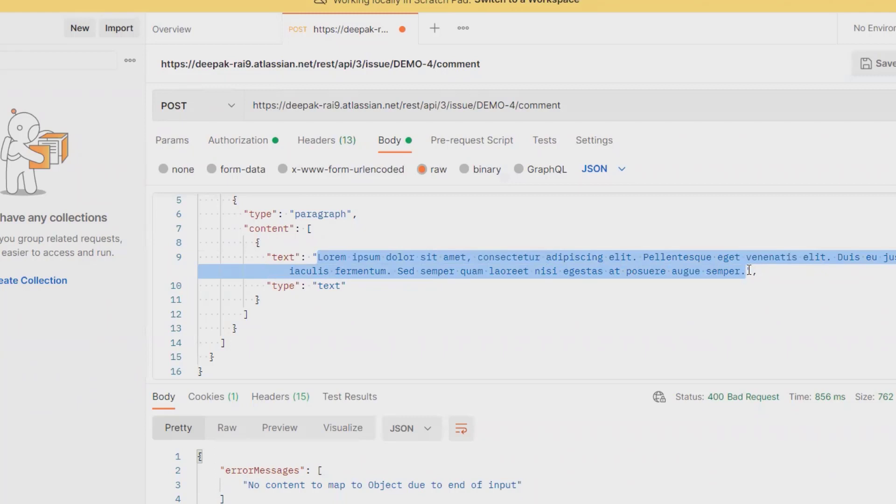
pyautogui.press('Delete')
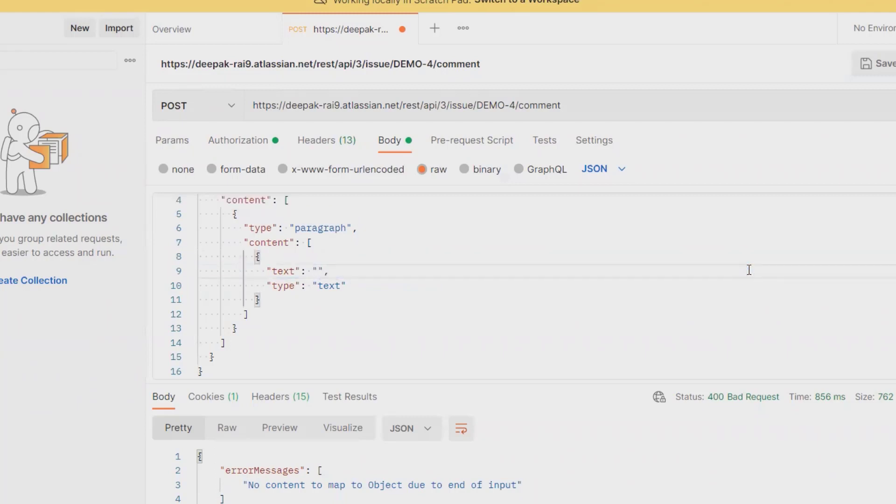
pyautogui.write('This is s')
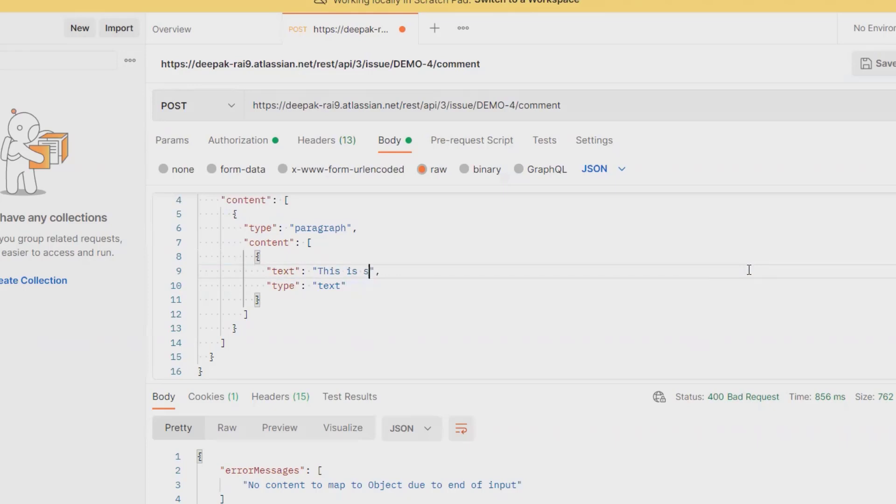
pyautogui.write('ample')
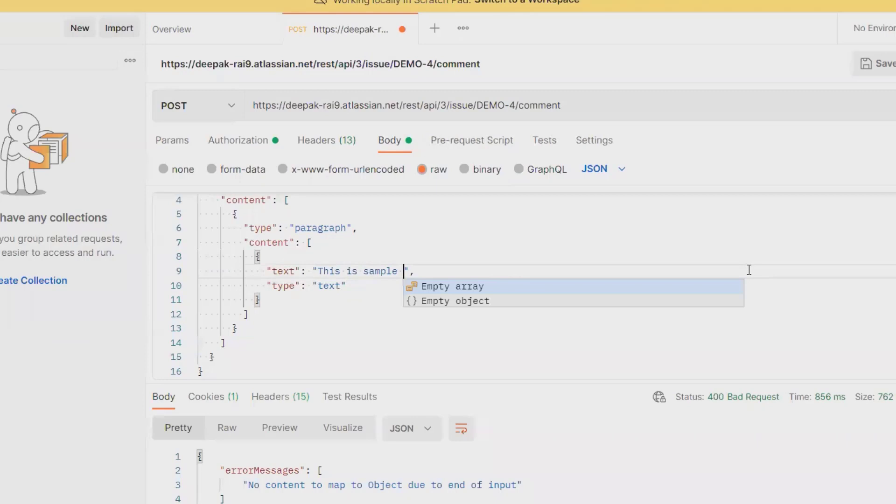
pyautogui.write('demo')
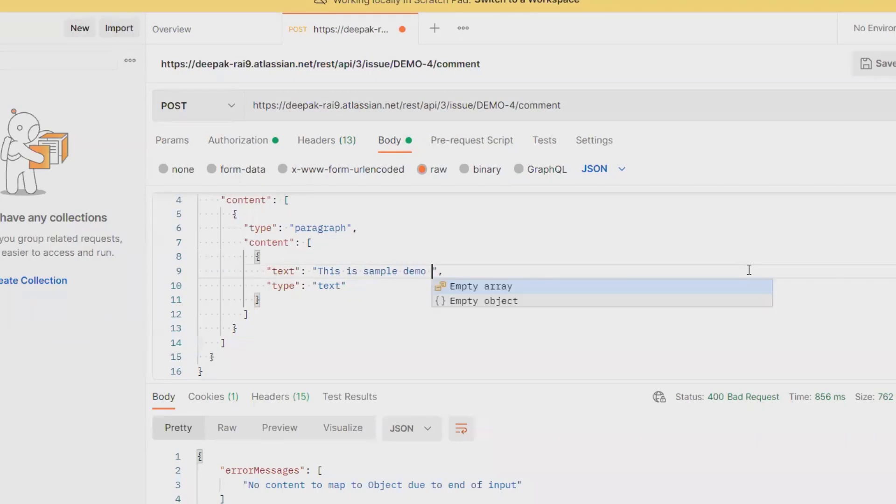
pyautogui.write('comme')
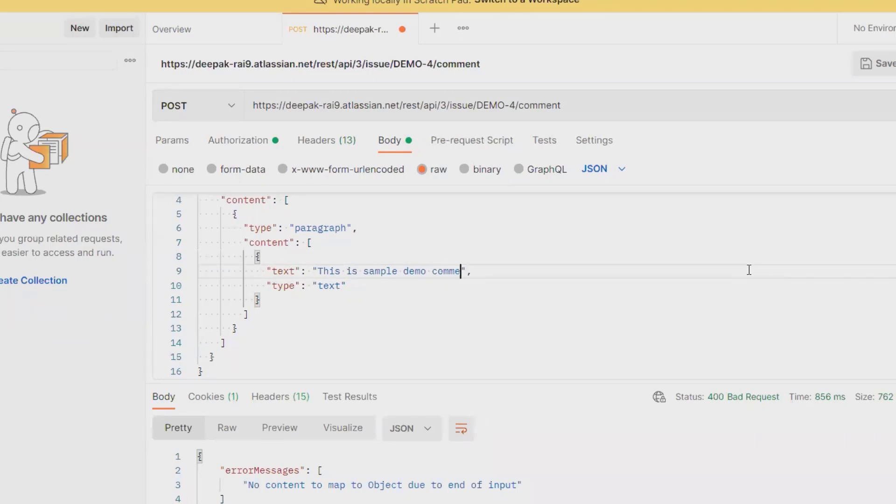
pyautogui.write('nt')
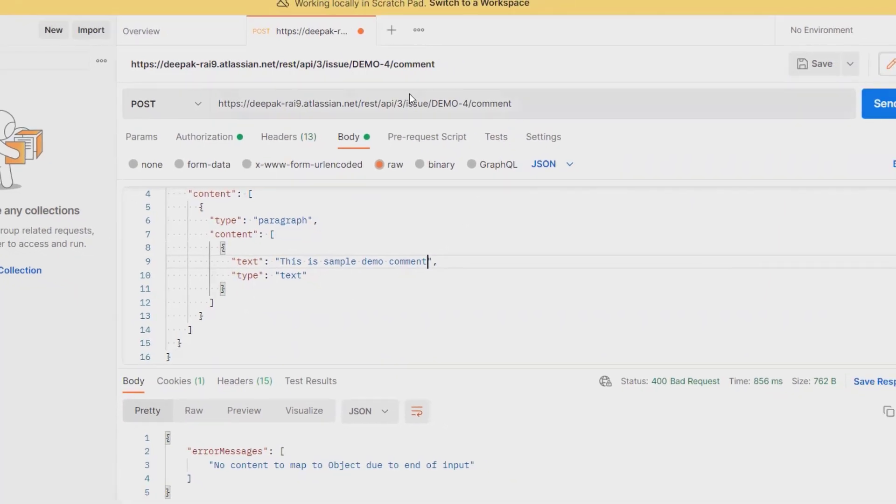
# Wrap the comment JSON in outer { } braces and send the POST to DEMO-4's comment endpoint.
pyautogui.click(883, 103)
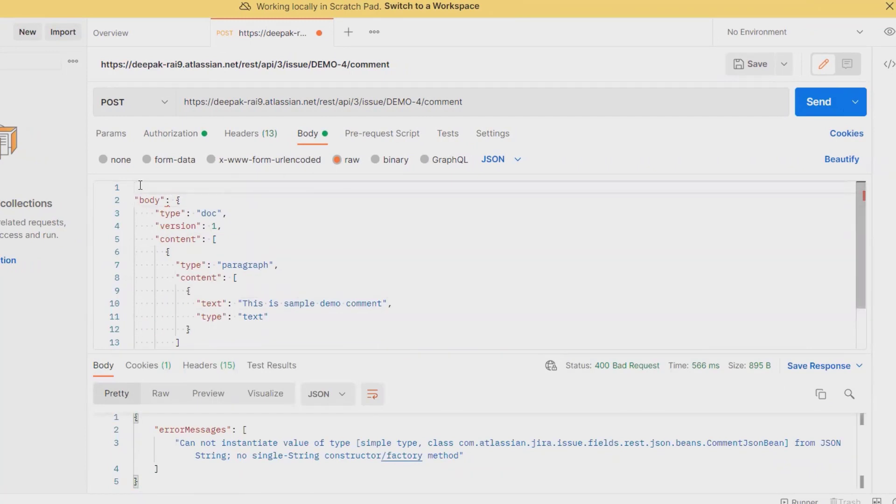
pyautogui.write('{}')
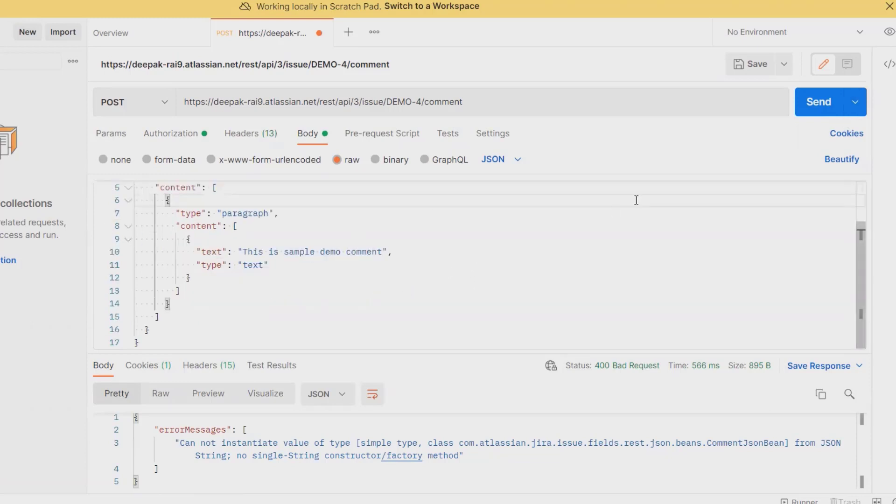
pyautogui.click(830, 102)
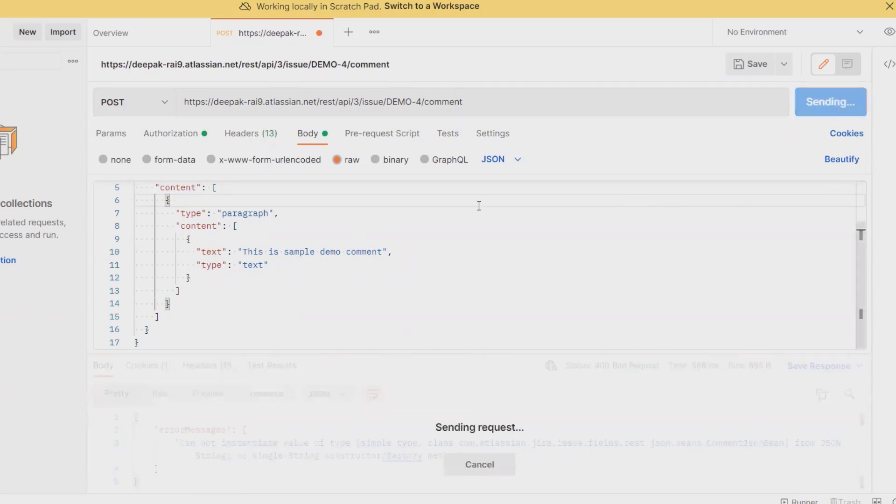
pyautogui.moveTo(194, 426)
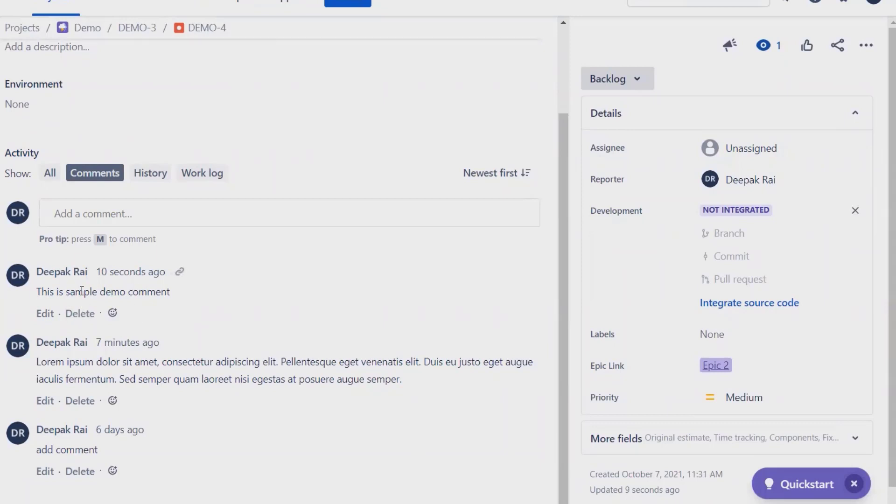
pyautogui.moveTo(62, 306)
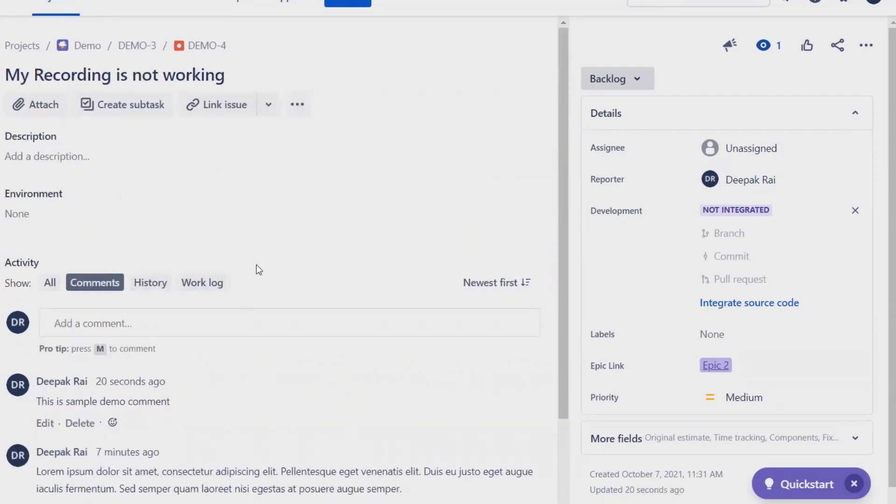
pyautogui.moveTo(144, 345)
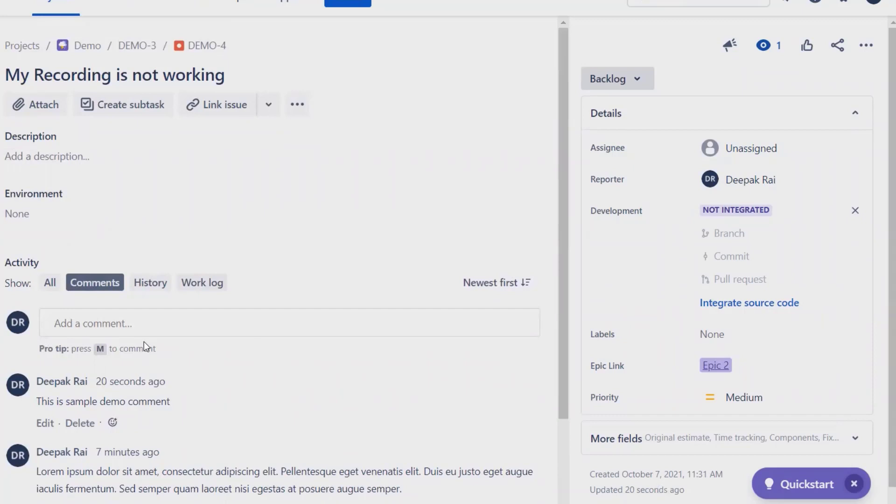
pyautogui.moveTo(202, 297)
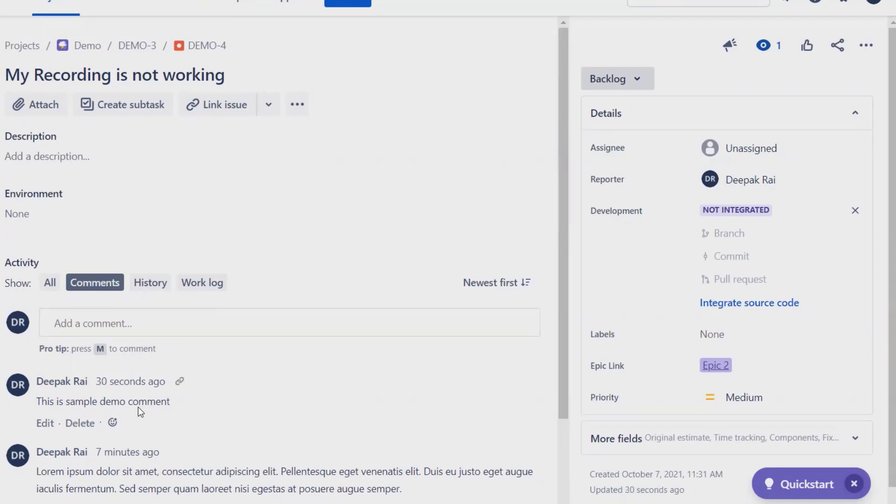
pyautogui.moveTo(138, 407)
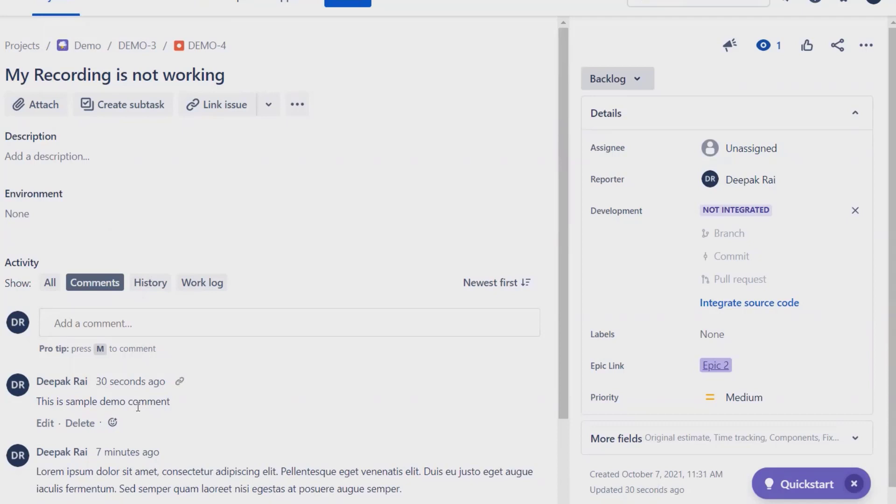